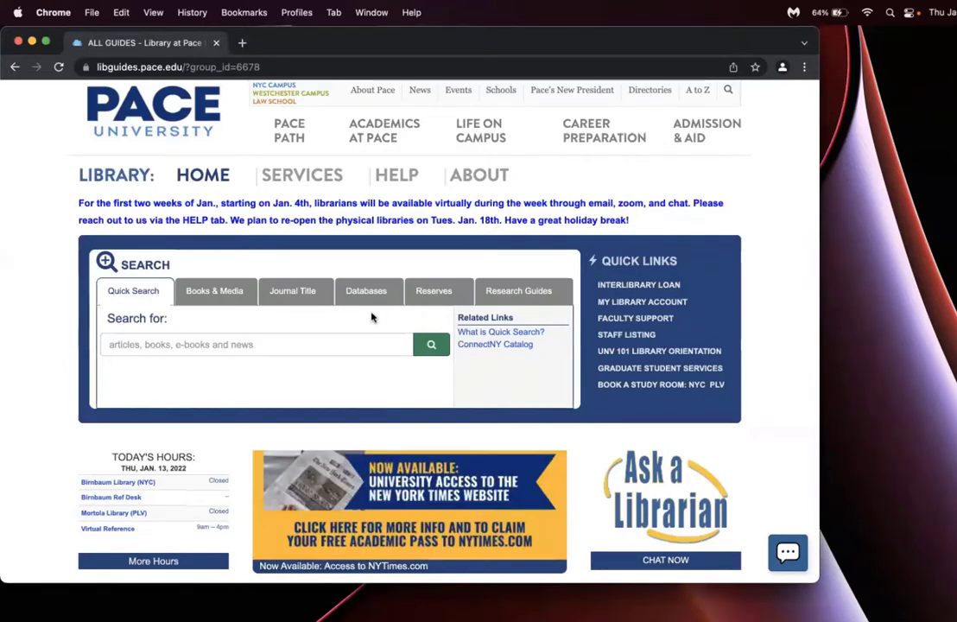
{"action": "mouse_move", "coordinate": [368, 297]}
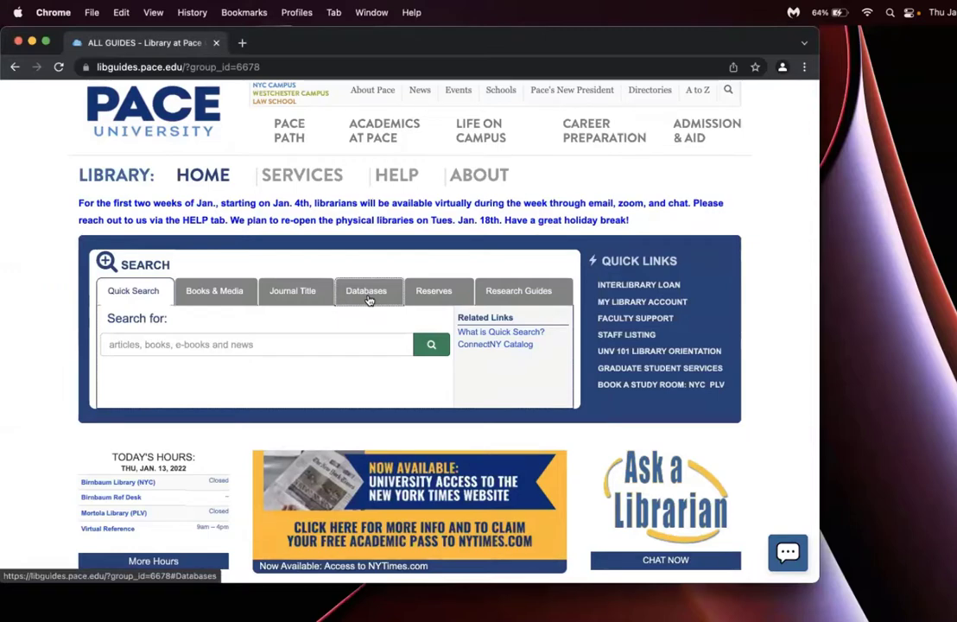
Reach PubMed through the library's A-Z databases list under the letter P
{"action": "left_click", "coordinate": [366, 290]}
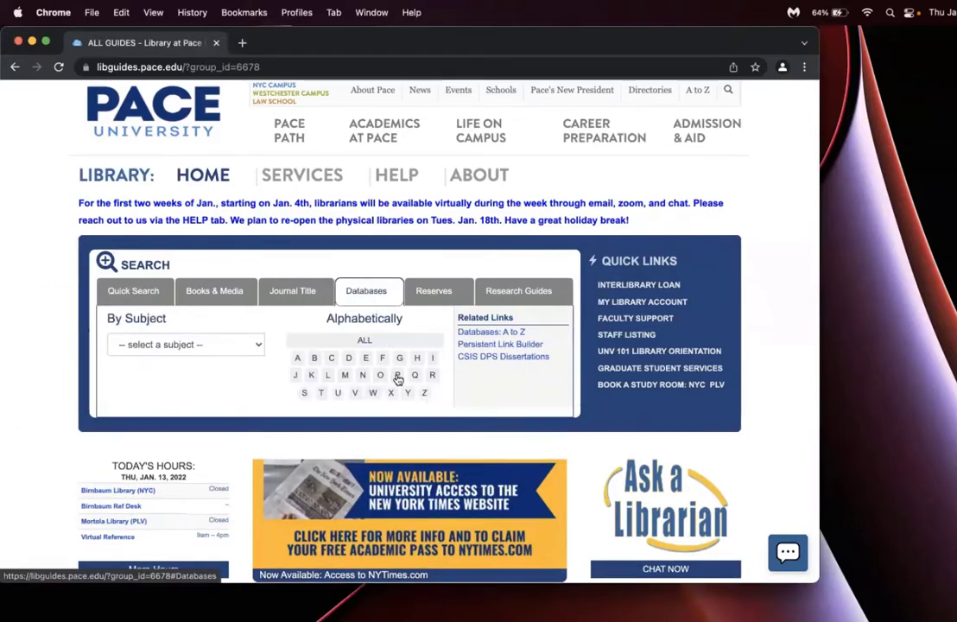
{"action": "left_click", "coordinate": [395, 375]}
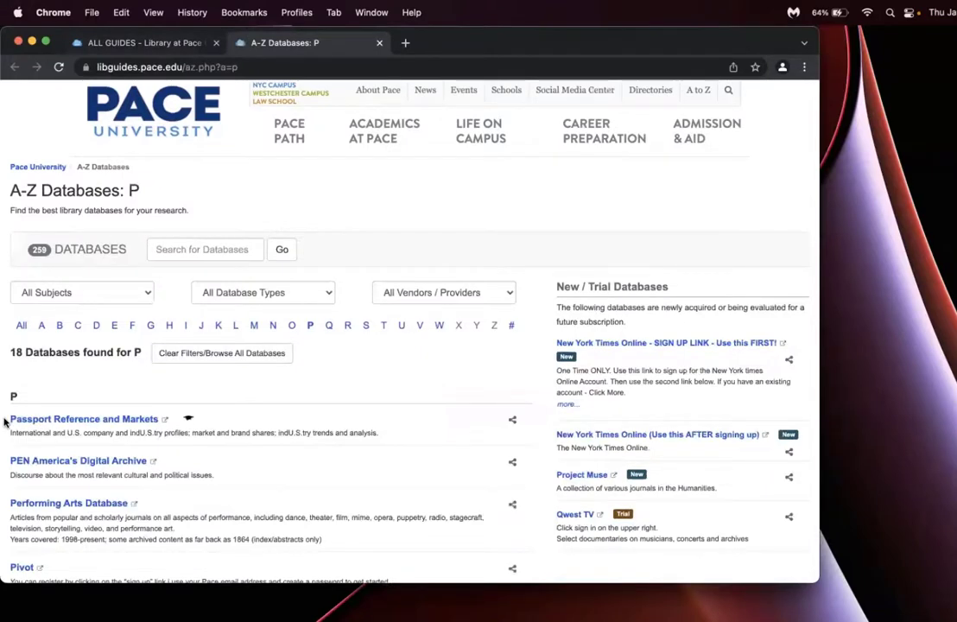
{"action": "scroll", "scroll_direction": "down", "scroll_amount": 3}
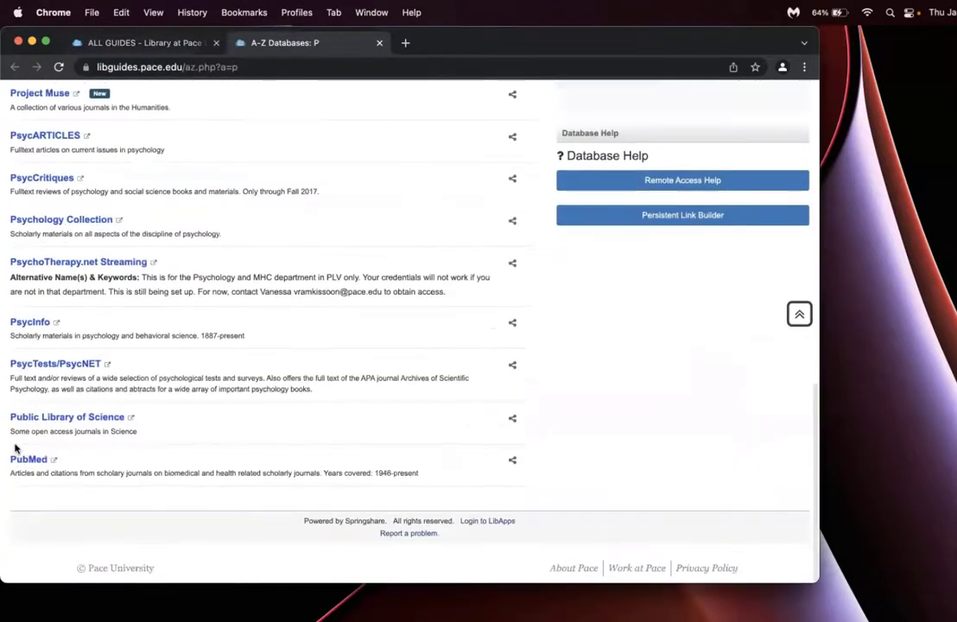
{"action": "mouse_move", "coordinate": [29, 460]}
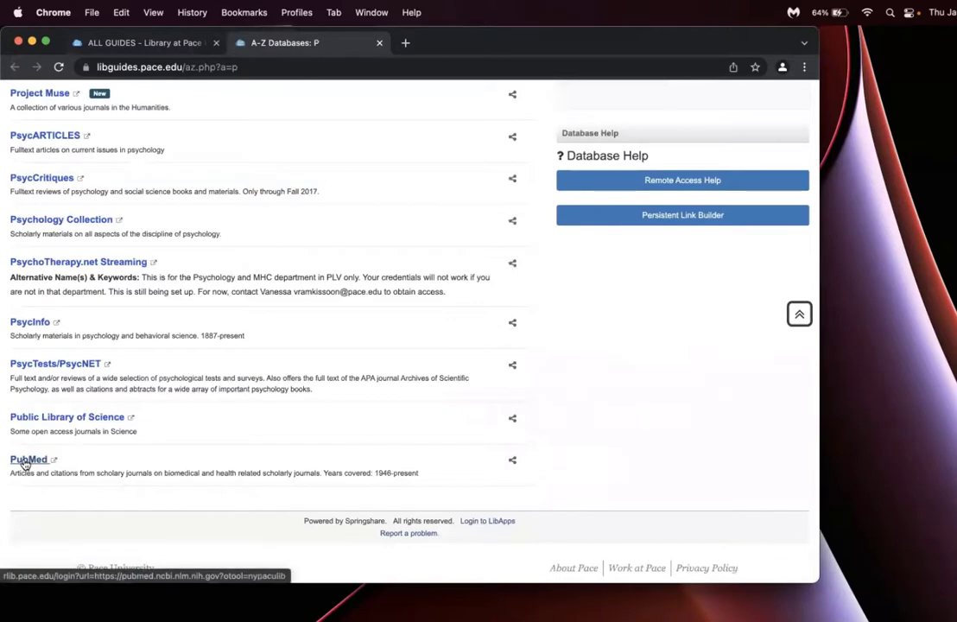
{"action": "left_click", "coordinate": [27, 456]}
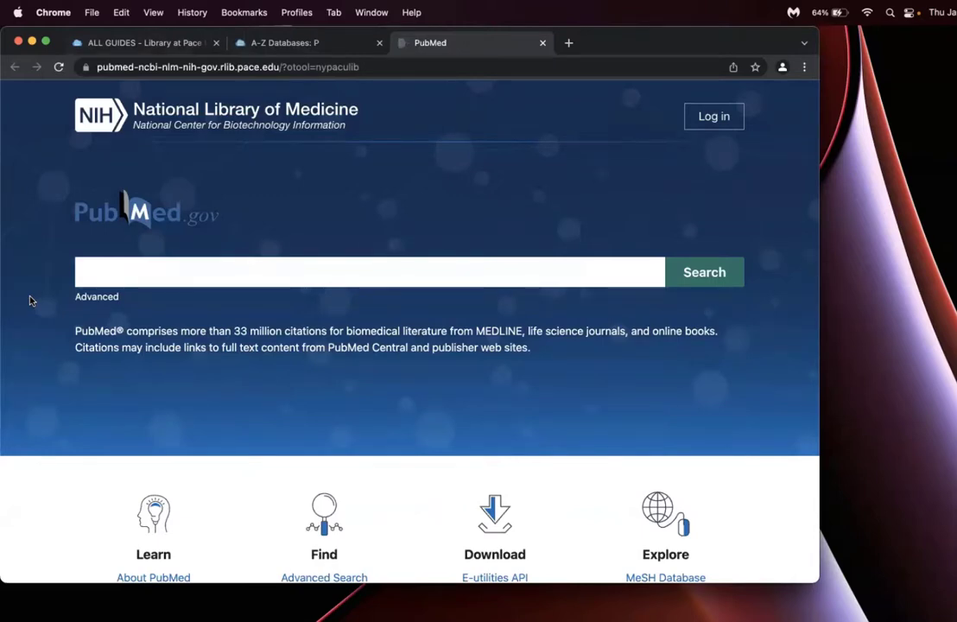
Run the query nursing AND patient education AND hospitalization, returning 8,398 results
{"action": "left_click", "coordinate": [207, 268]}
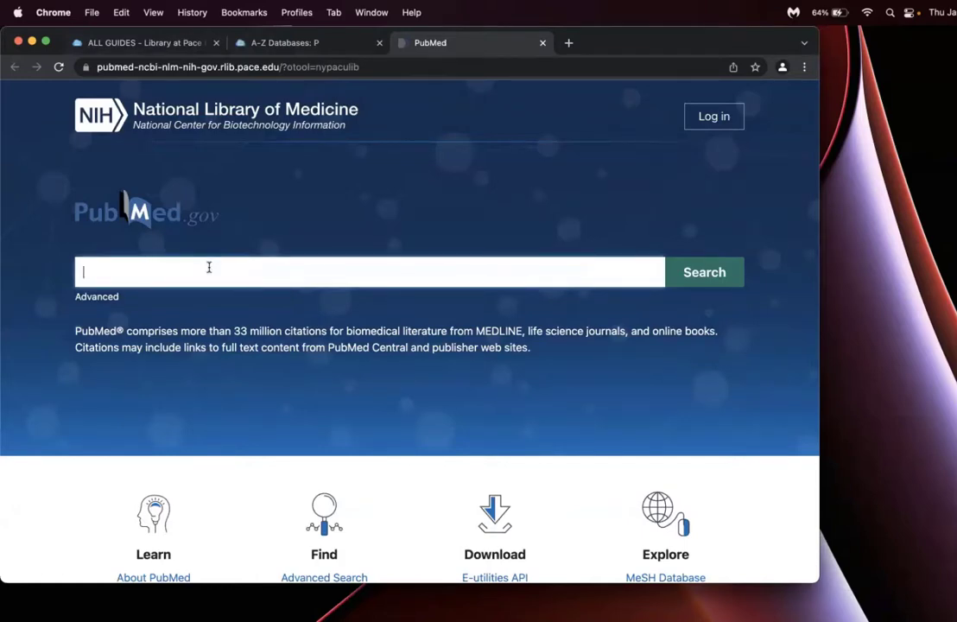
{"action": "type", "text": "nursing AND patient education AND"}
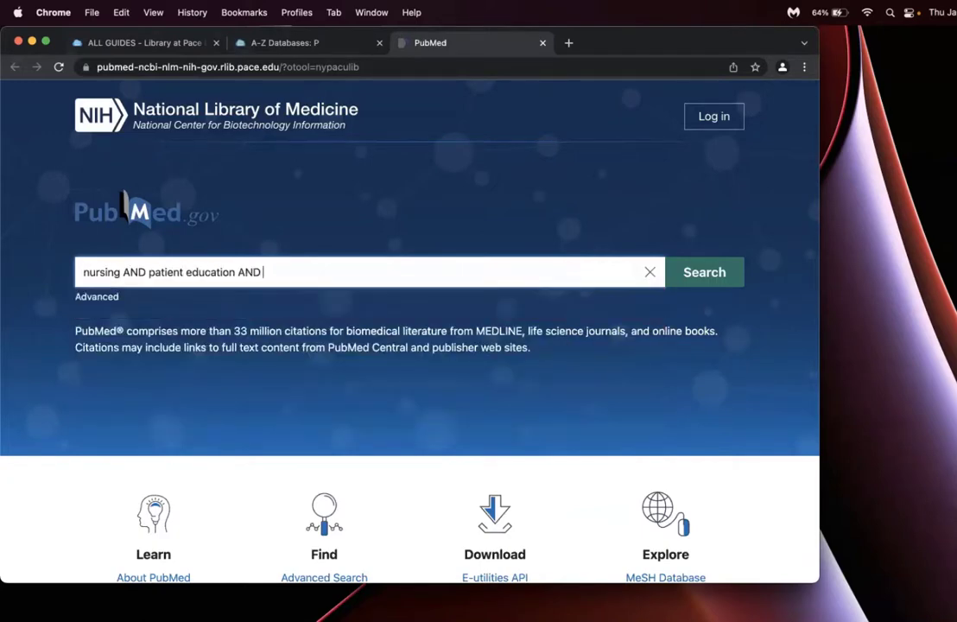
{"action": "type", "text": "hospi"}
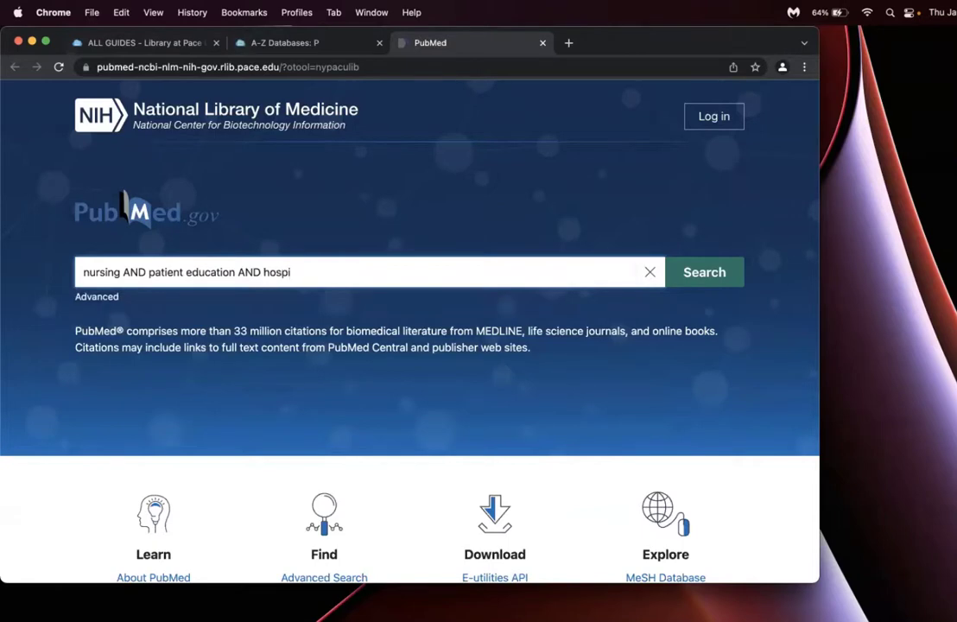
{"action": "left_click", "coordinate": [705, 271]}
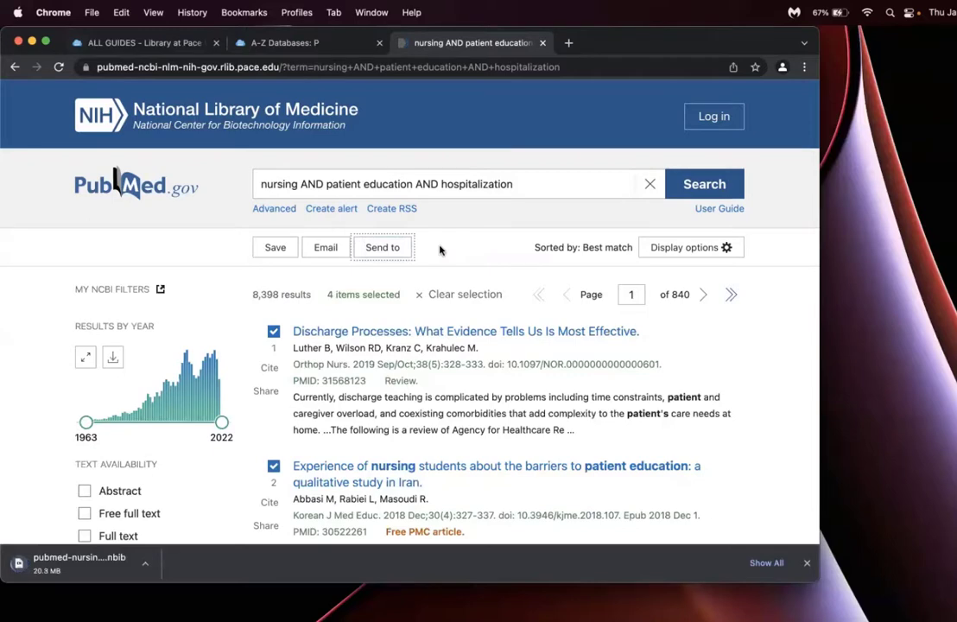
Choose Send to Citation manager with Selection (4) as the export scope
{"action": "scroll", "scroll_direction": "down", "scroll_amount": 3}
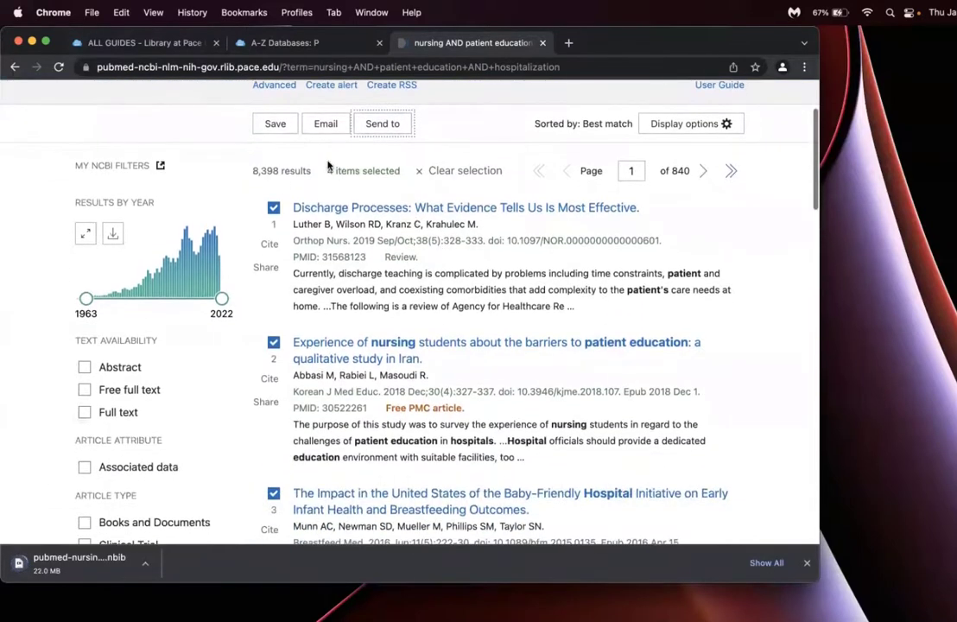
{"action": "left_click", "coordinate": [382, 125]}
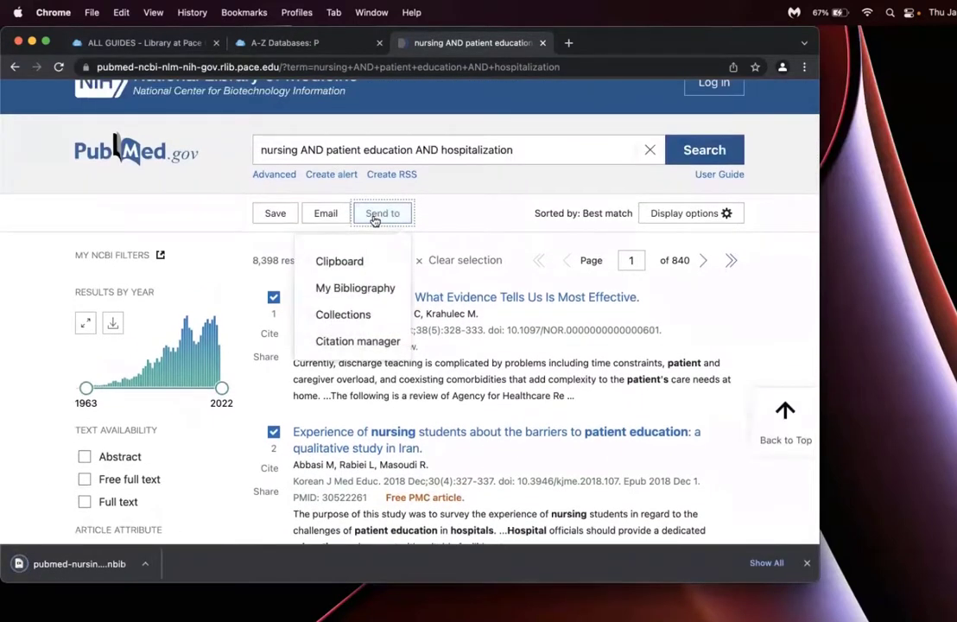
{"action": "left_click", "coordinate": [358, 342]}
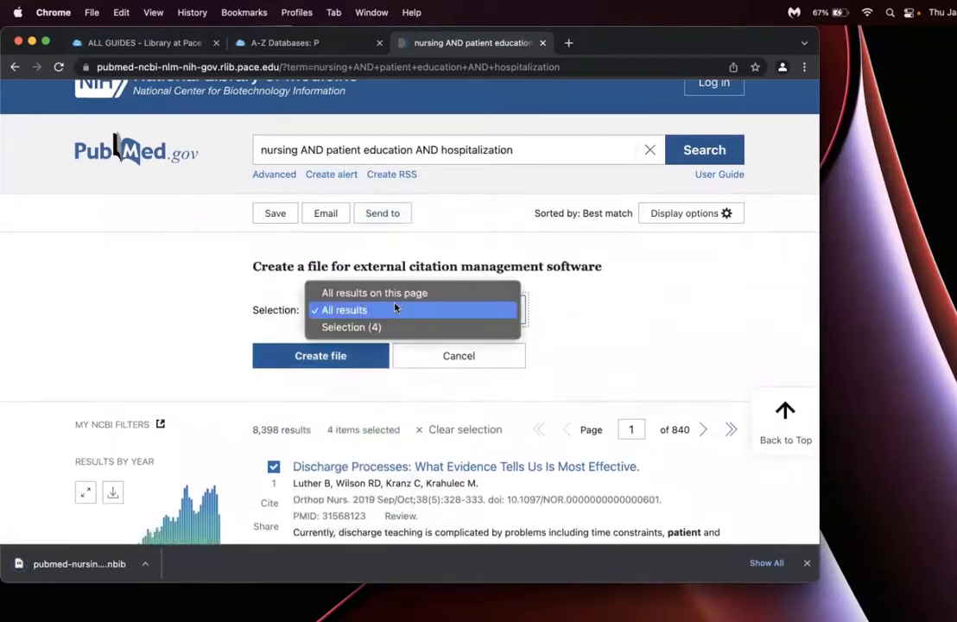
{"action": "left_click", "coordinate": [350, 326]}
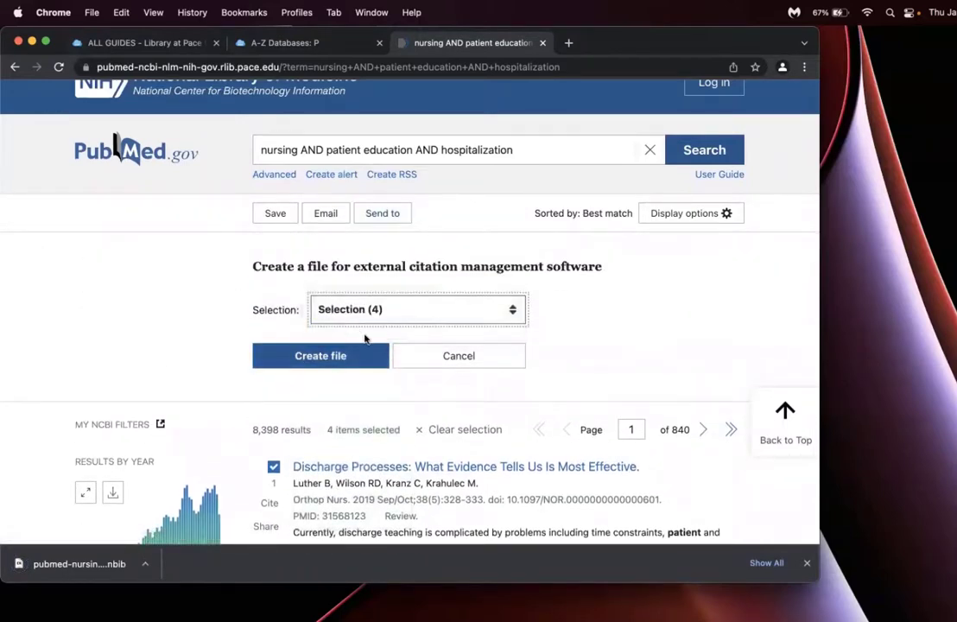
{"action": "mouse_move", "coordinate": [446, 323]}
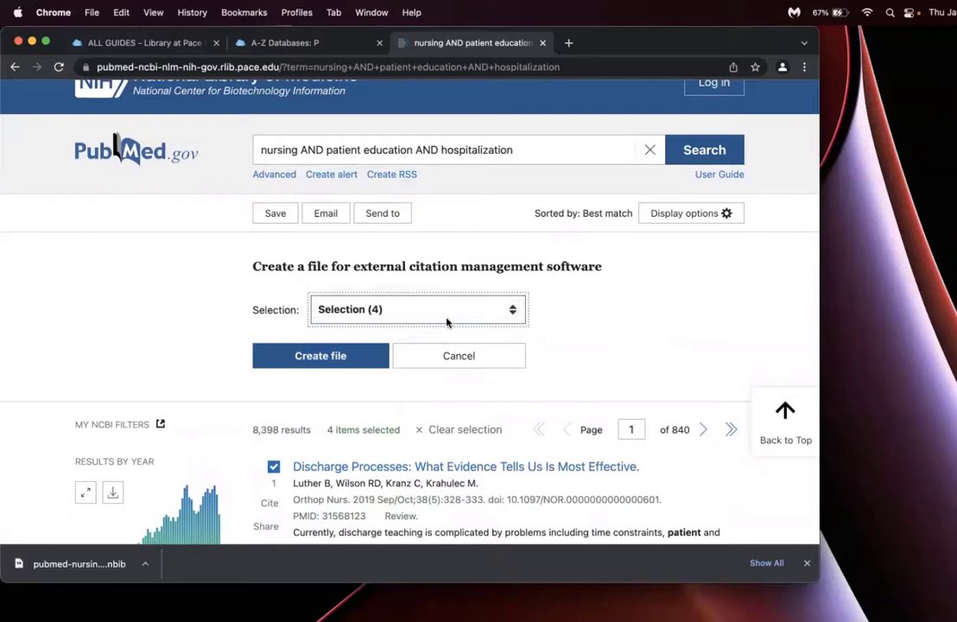
{"action": "left_click", "coordinate": [418, 309]}
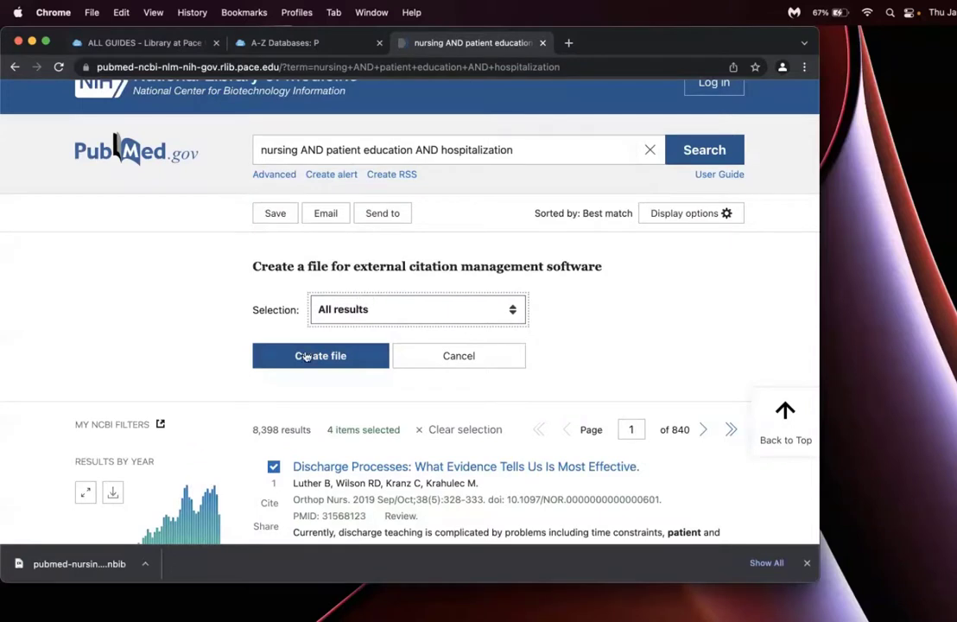
Switch the export scope to All results on this page instead of the selected four
{"action": "double_click", "coordinate": [280, 428]}
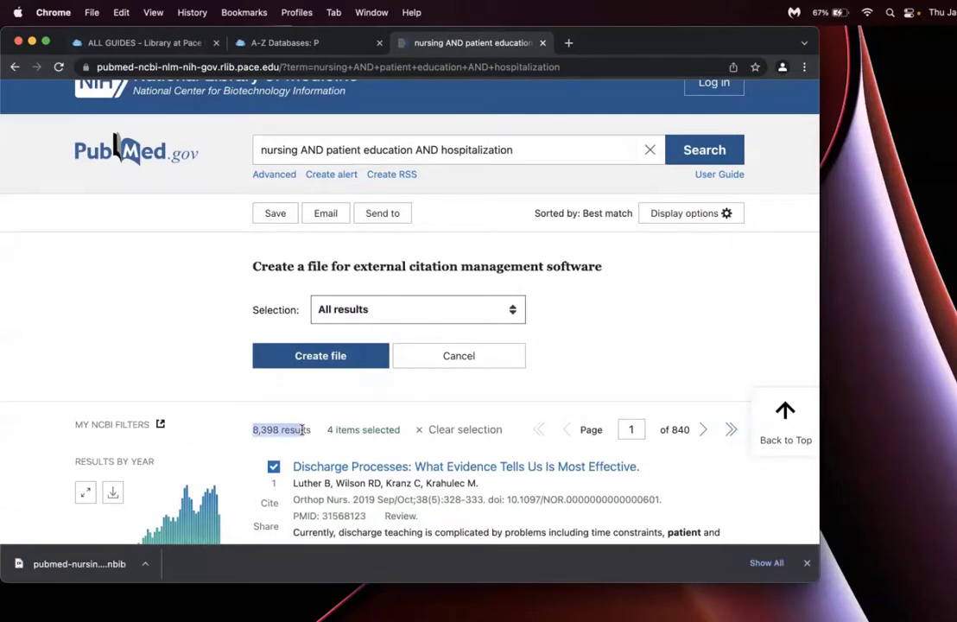
{"action": "mouse_move", "coordinate": [329, 405]}
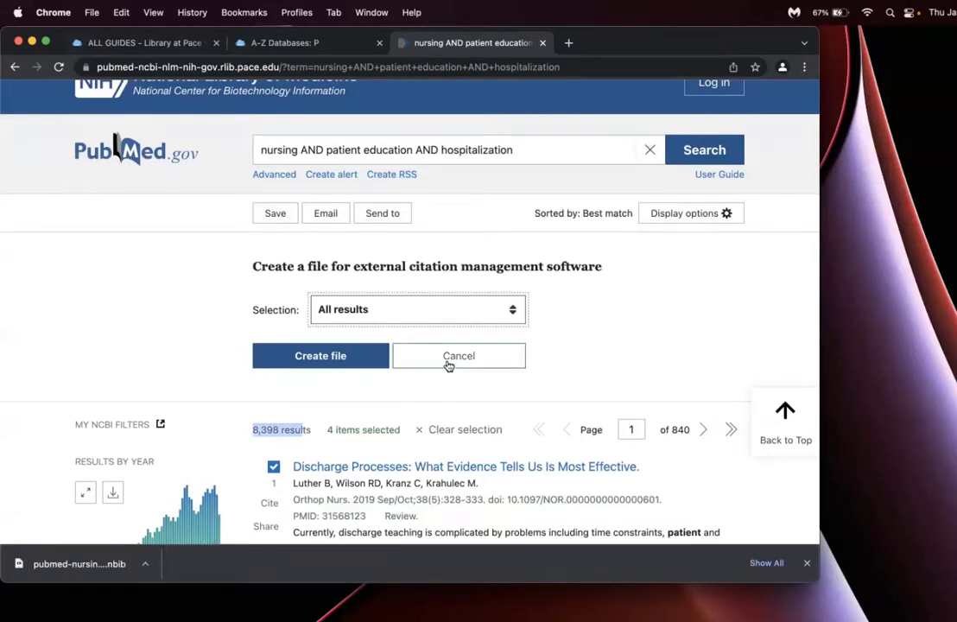
{"action": "left_click", "coordinate": [418, 309]}
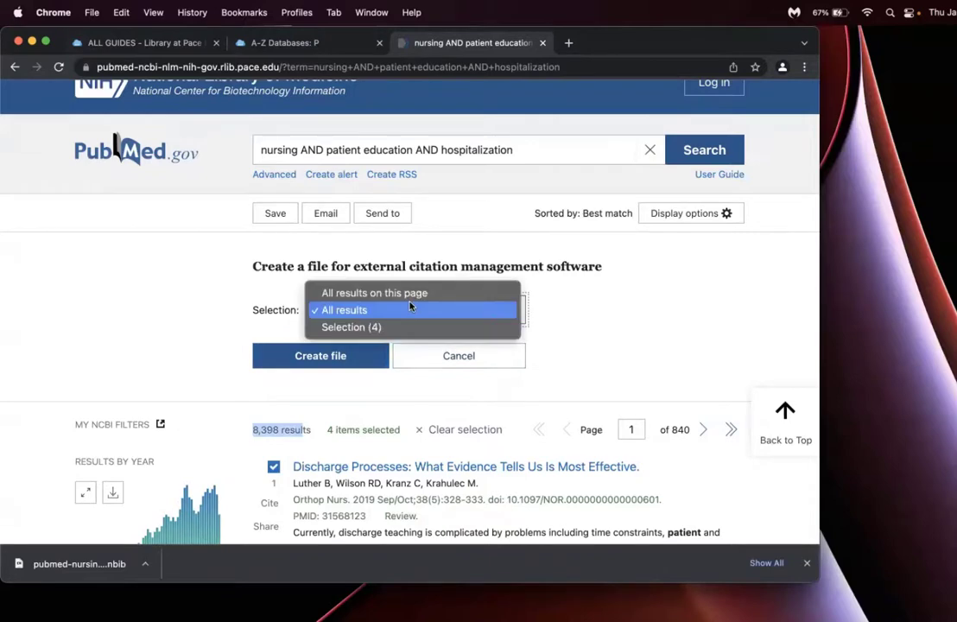
{"action": "left_click", "coordinate": [373, 292]}
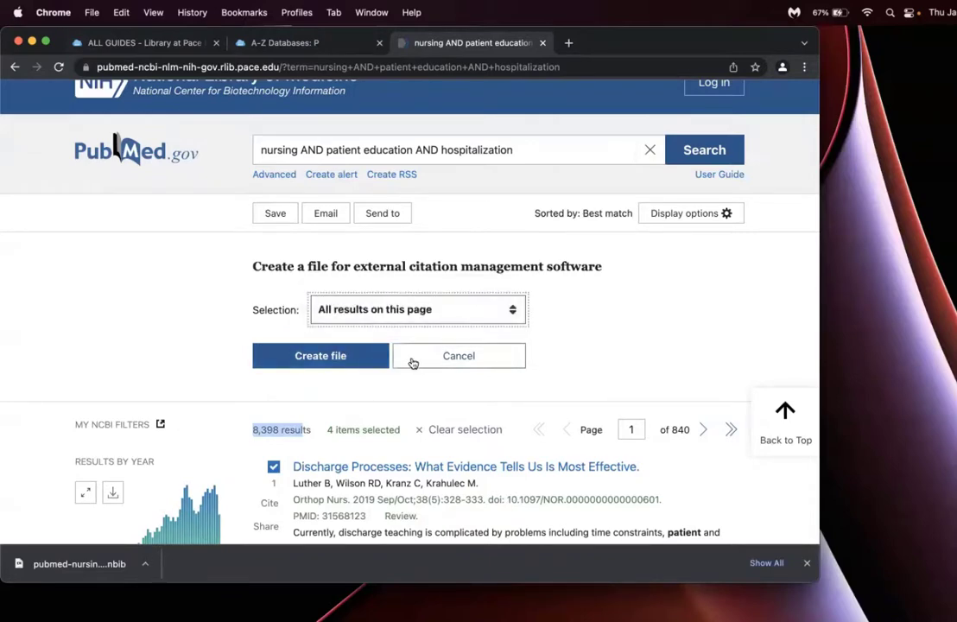
{"action": "scroll", "scroll_direction": "down", "scroll_amount": 3}
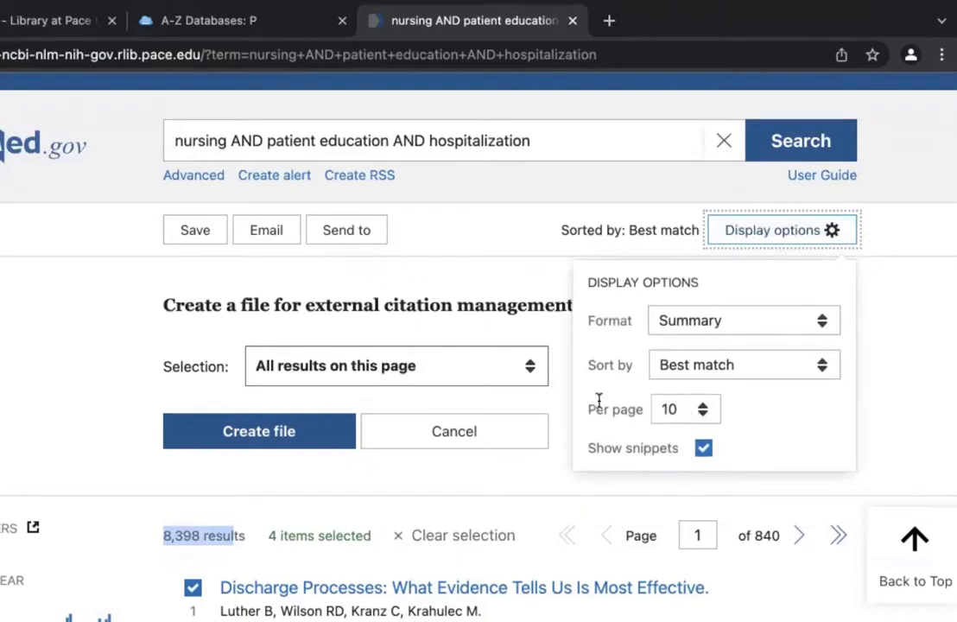
Confirm 10 results per page, create the .nbib citation file and launch the download into EndNote 20
{"action": "left_click", "coordinate": [684, 407]}
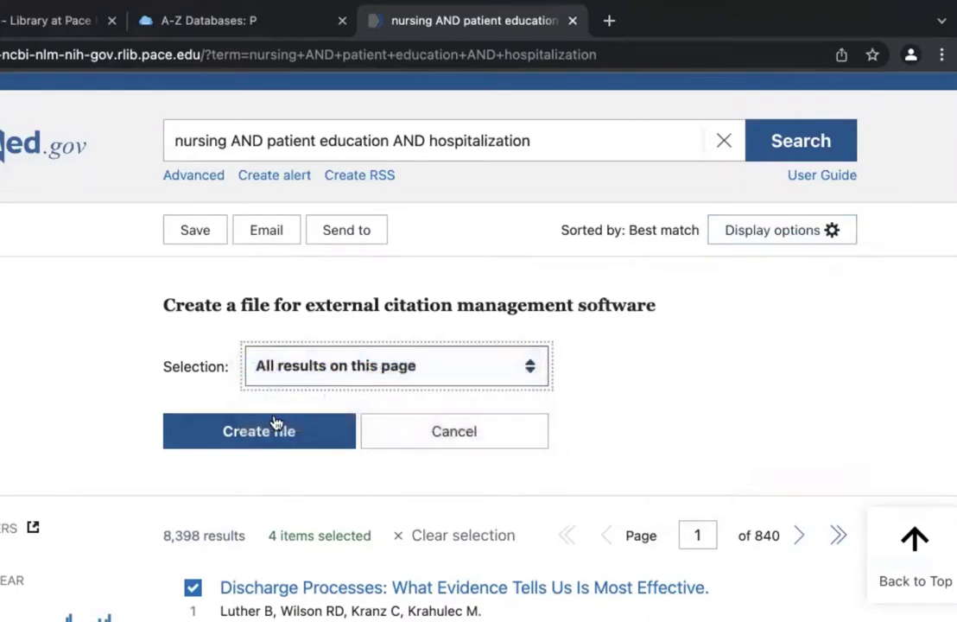
{"action": "left_click", "coordinate": [259, 432]}
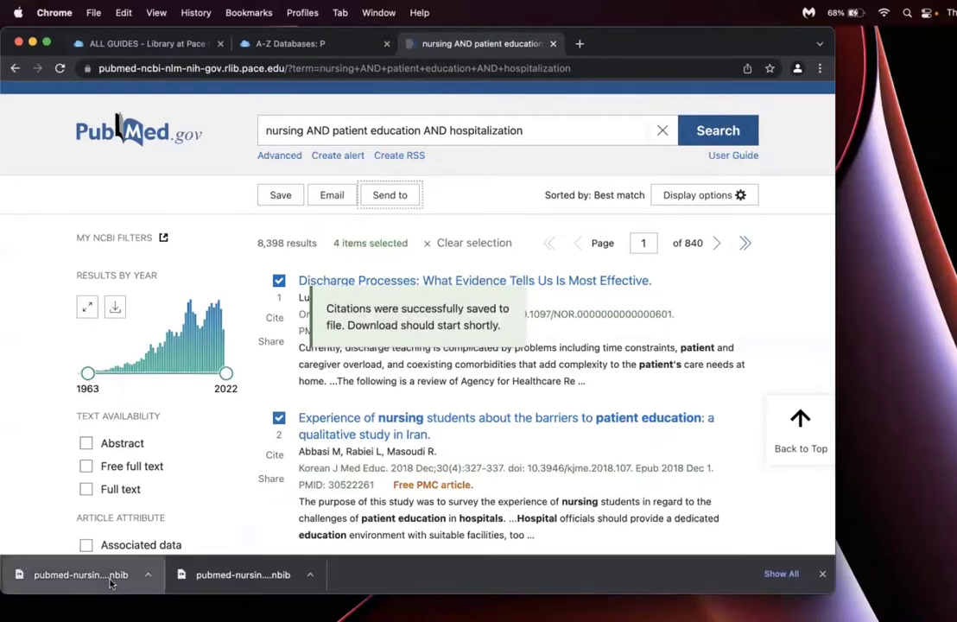
{"action": "left_click", "coordinate": [77, 576]}
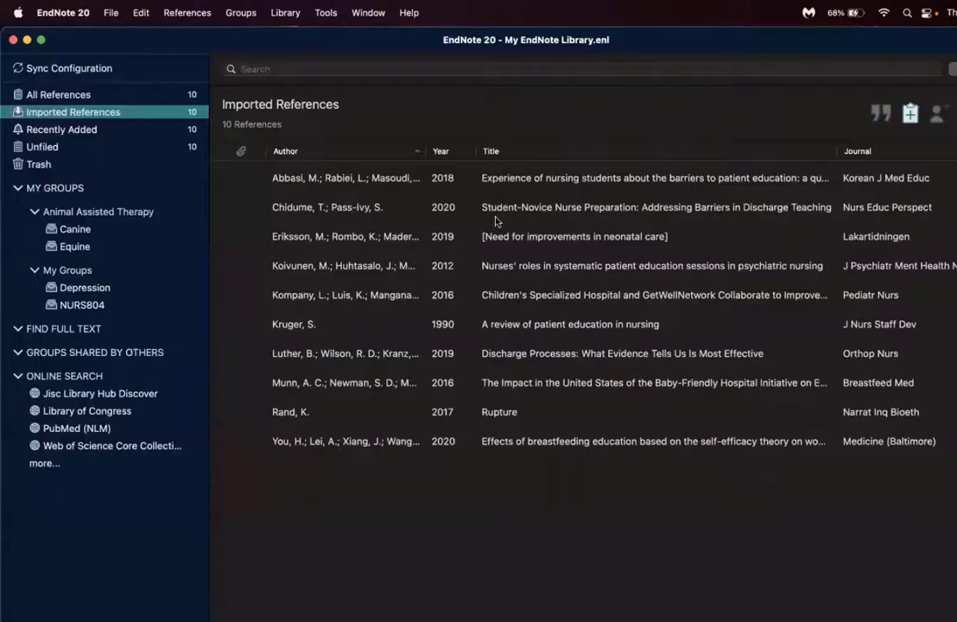
{"action": "mouse_move", "coordinate": [533, 356]}
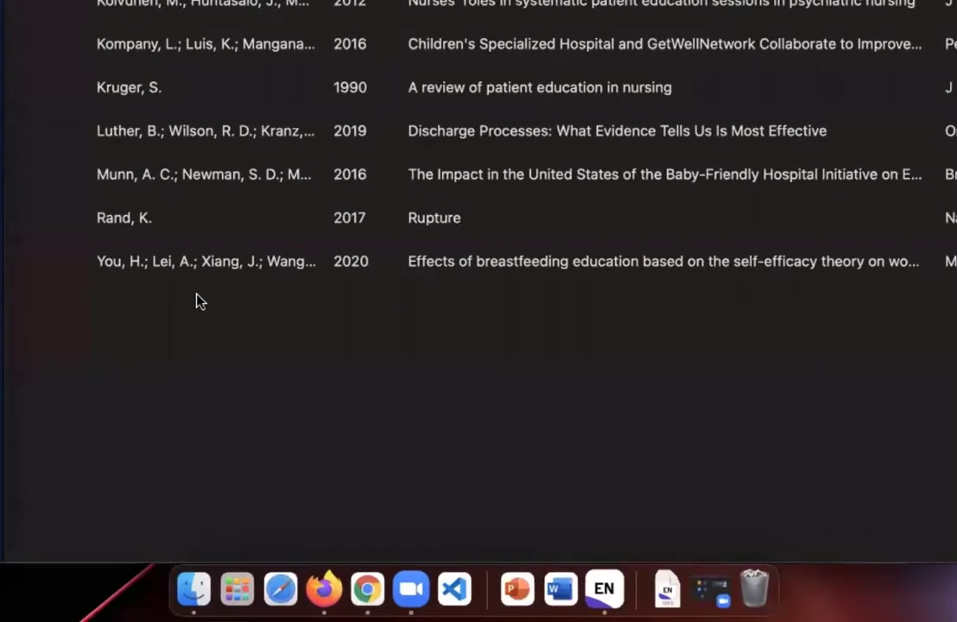
{"action": "mouse_move", "coordinate": [601, 392]}
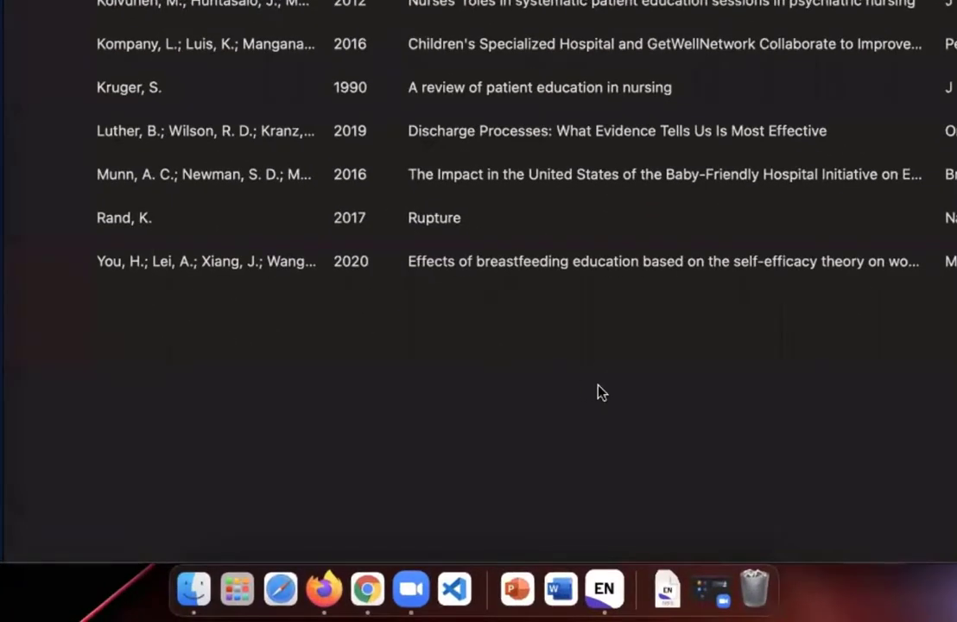
{"action": "mouse_move", "coordinate": [604, 588]}
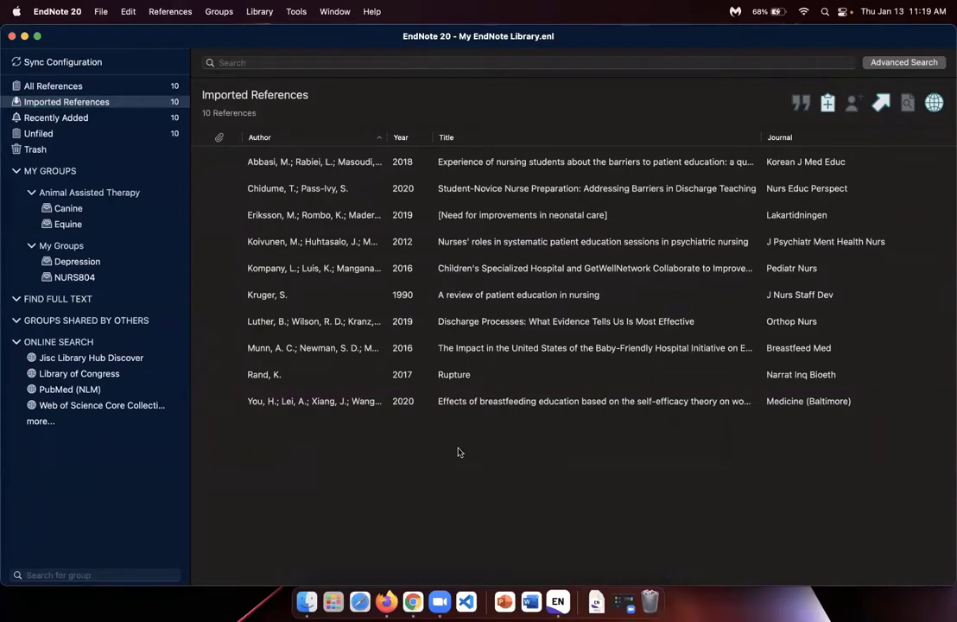
{"action": "mouse_move", "coordinate": [780, 283]}
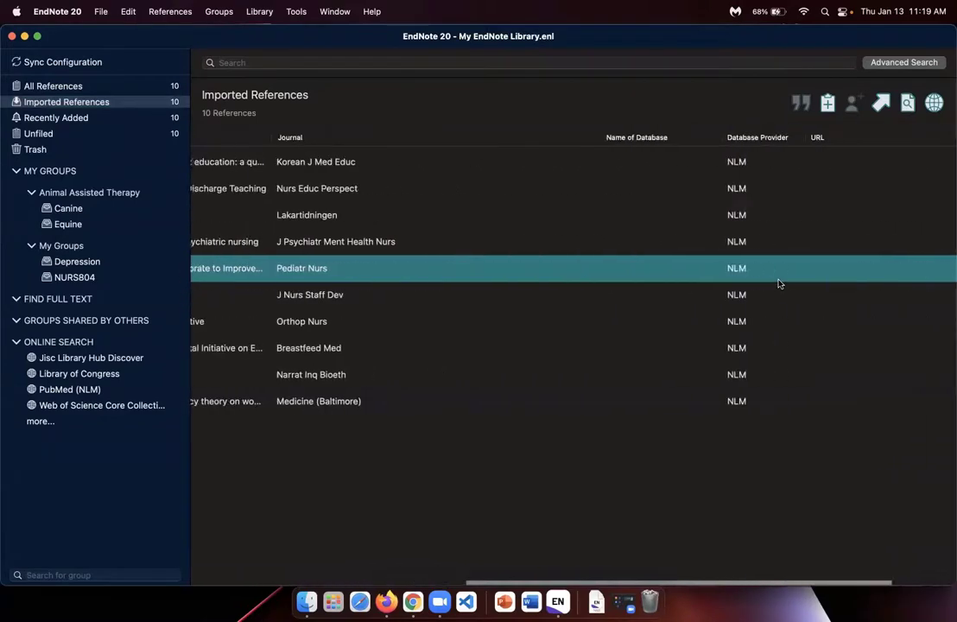
Scroll the imported references right to the Database Provider column showing NLM for all 10
{"action": "scroll", "scroll_direction": "right", "scroll_amount": 3}
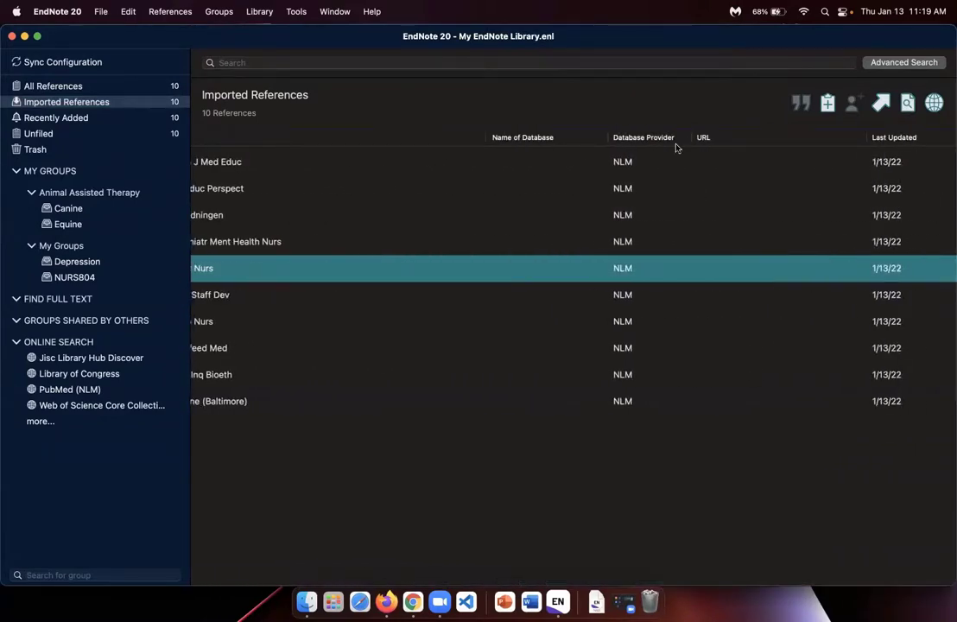